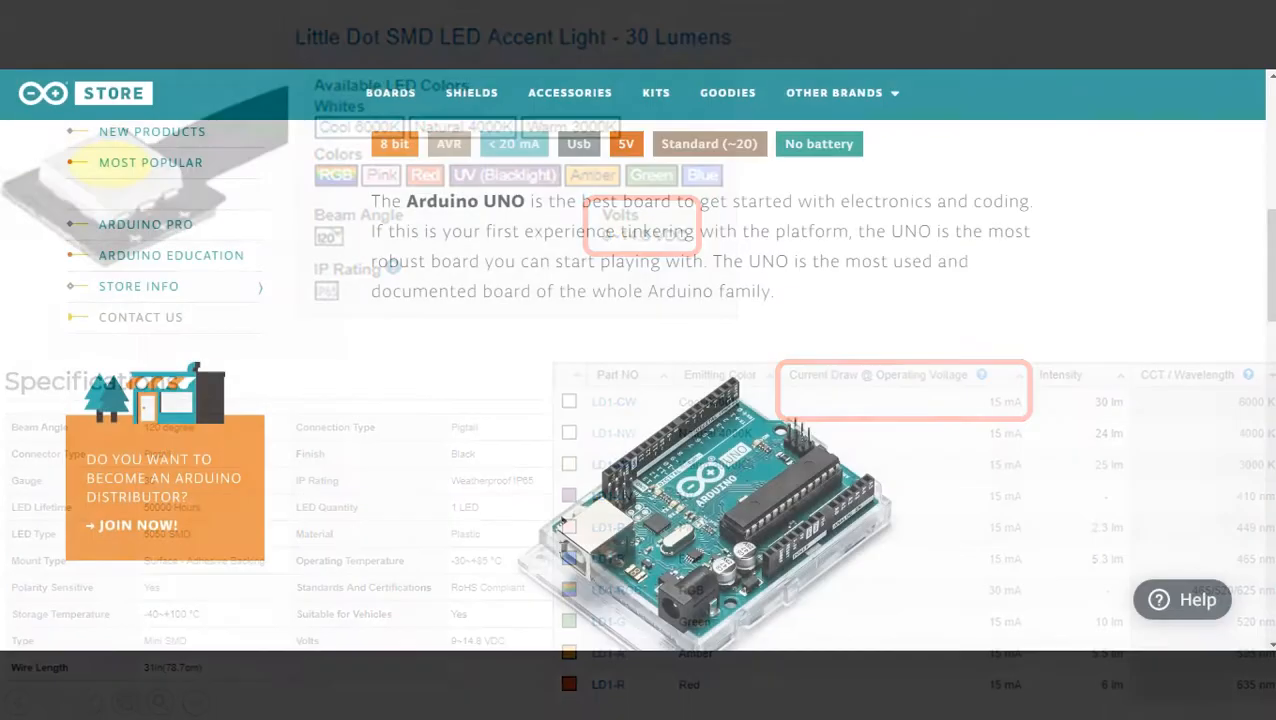
Scroll through the Arduino UNO tech specs, including 5V operating voltage and 7-12V input
scroll("down", 3)
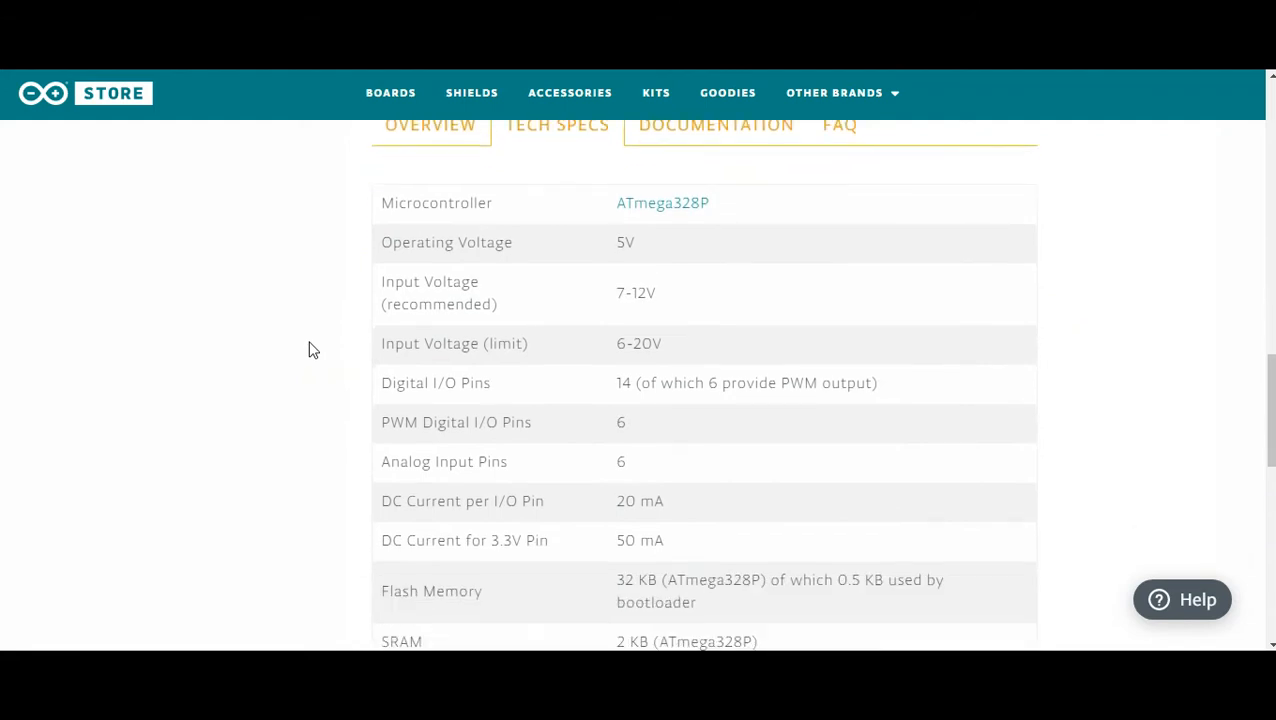
scroll("up", 3)
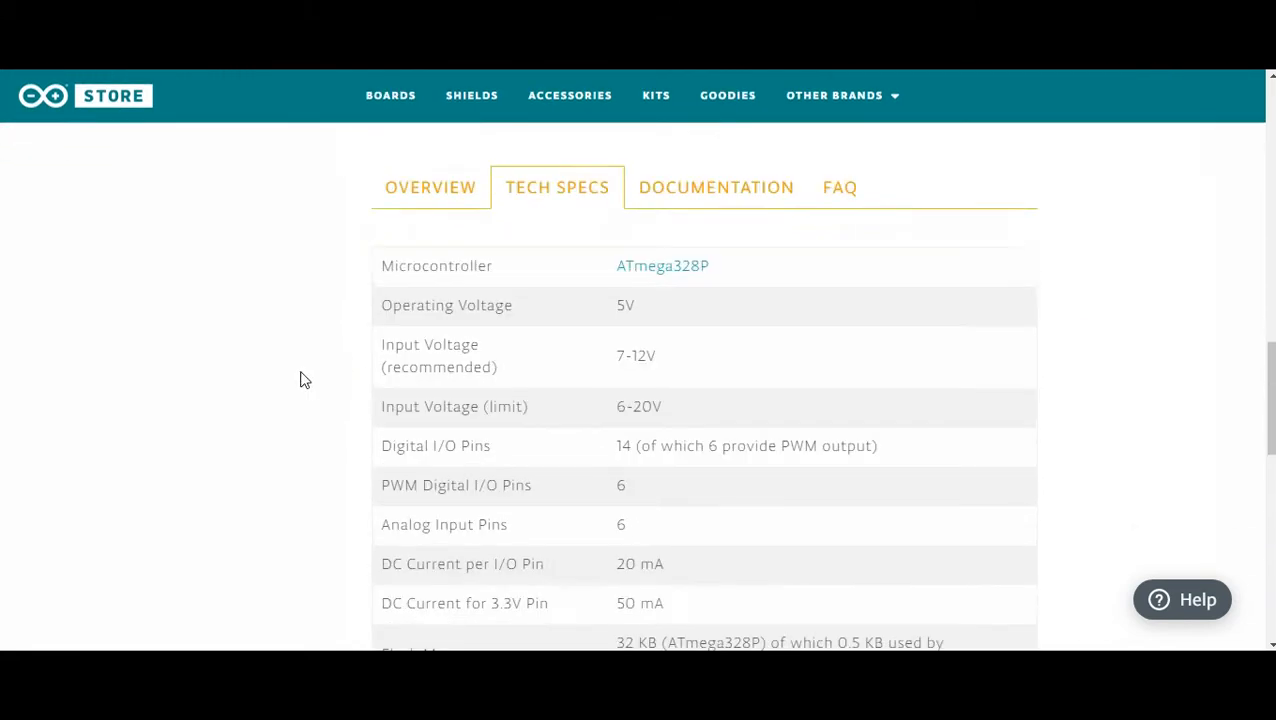
scroll("down", 3)
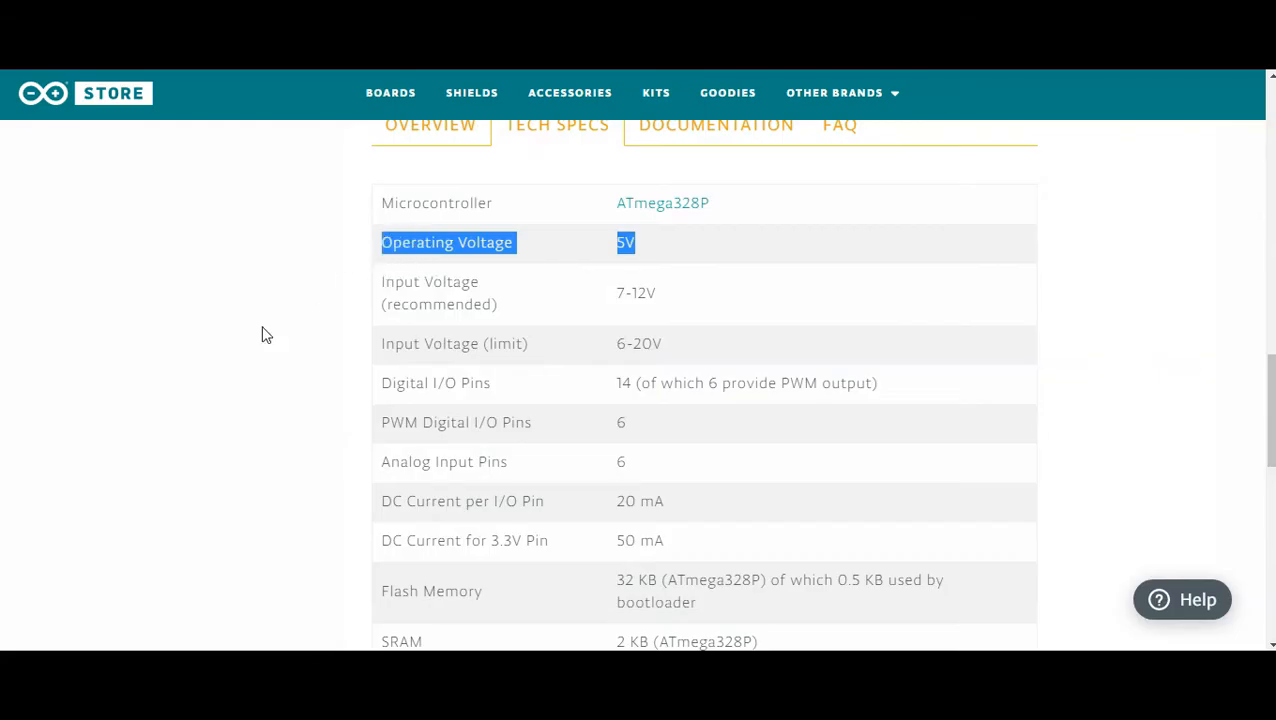
scroll("down", 3)
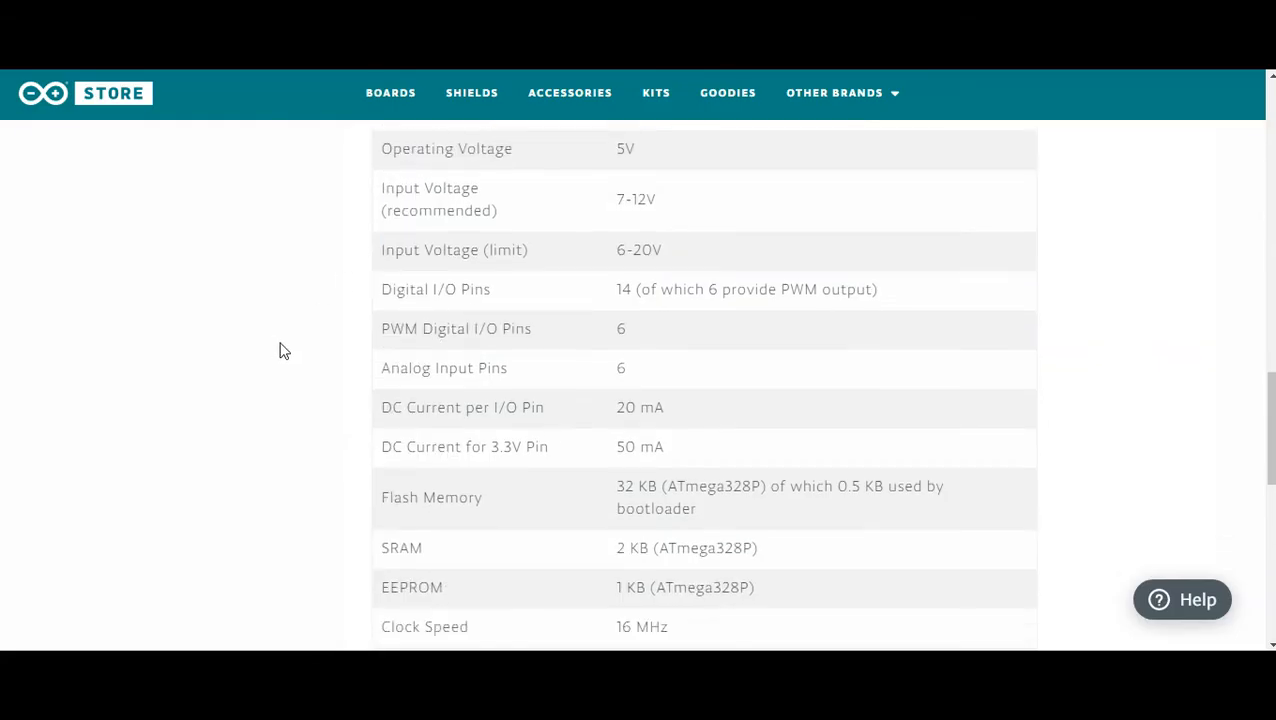
scroll("down", 3)
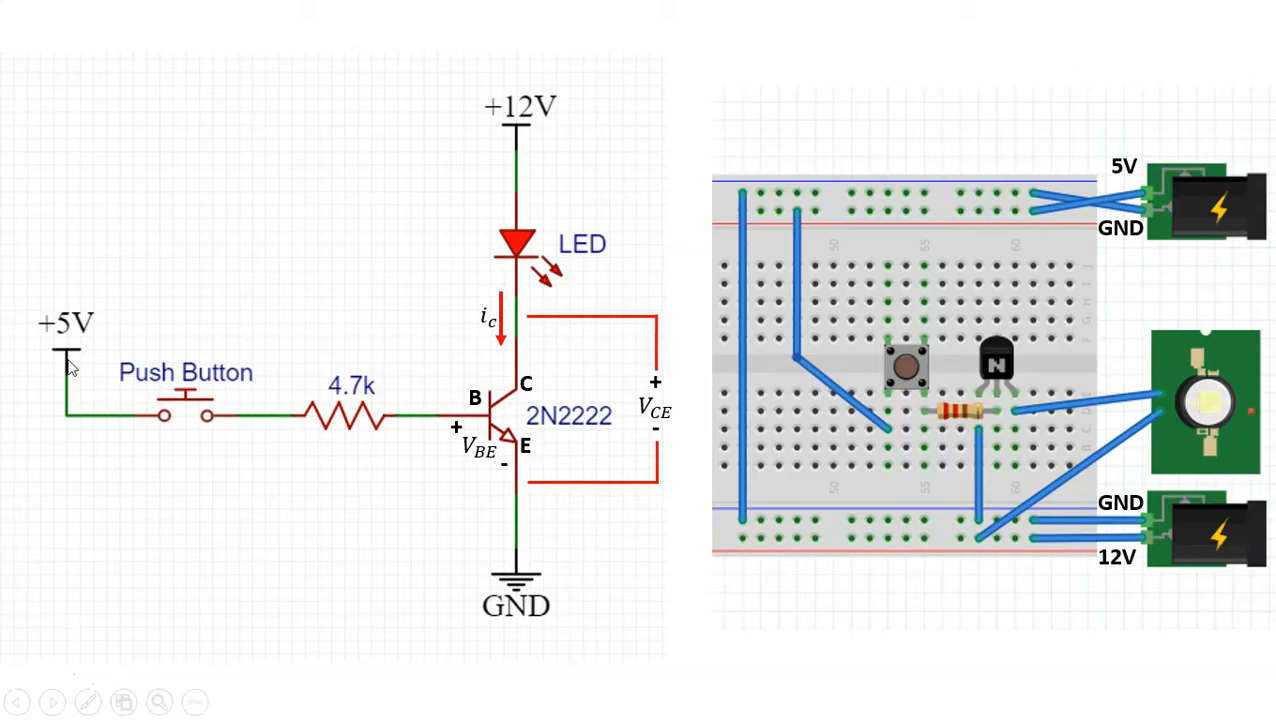
mouse_move(660, 673)
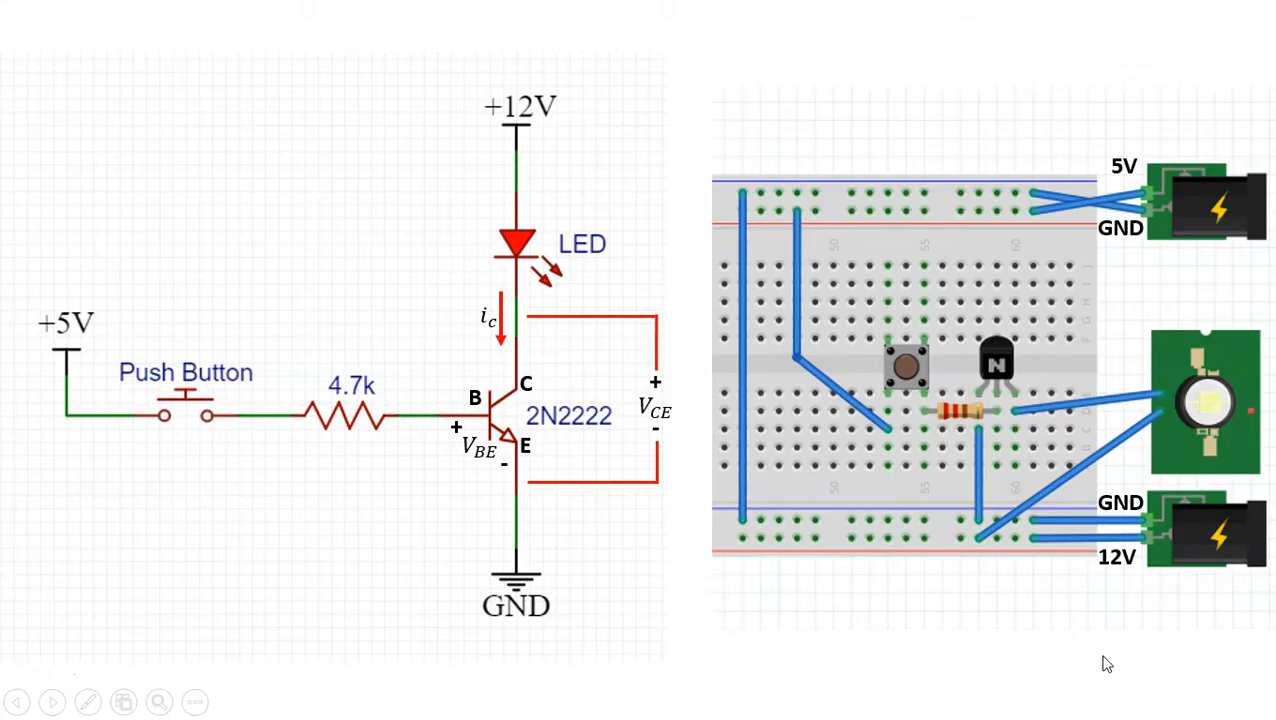
mouse_move(1130, 525)
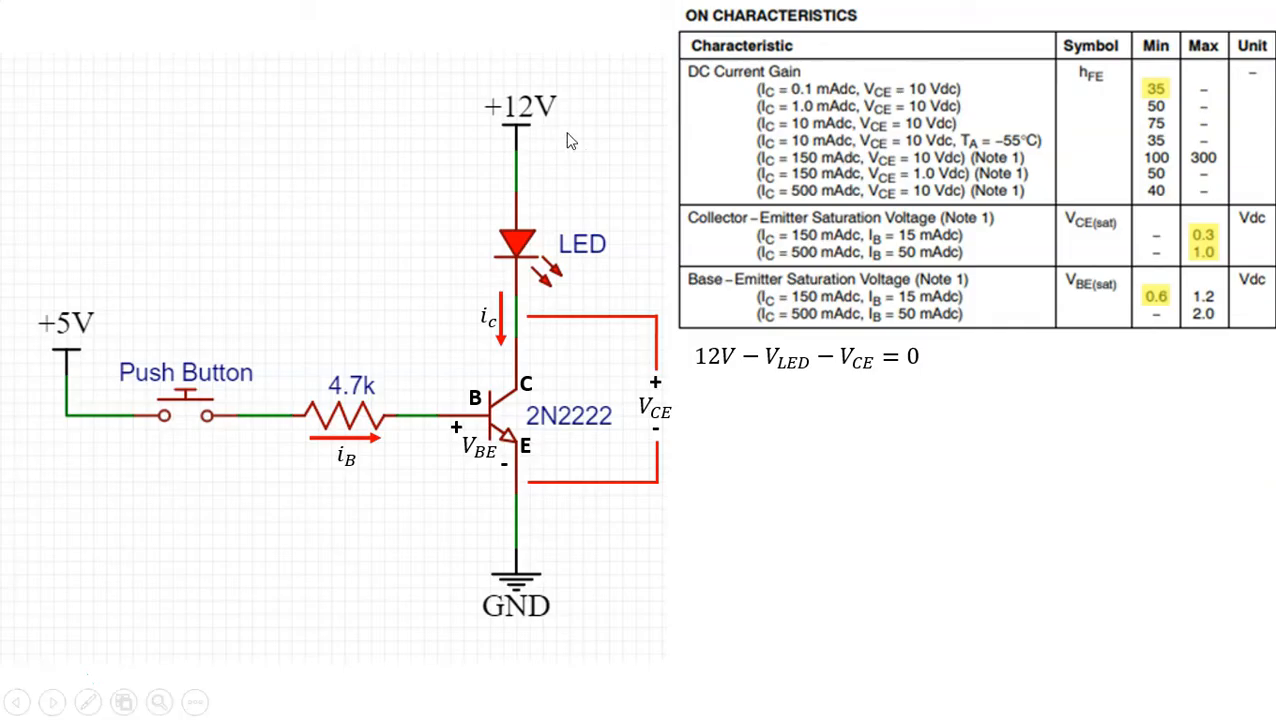
mouse_move(950, 519)
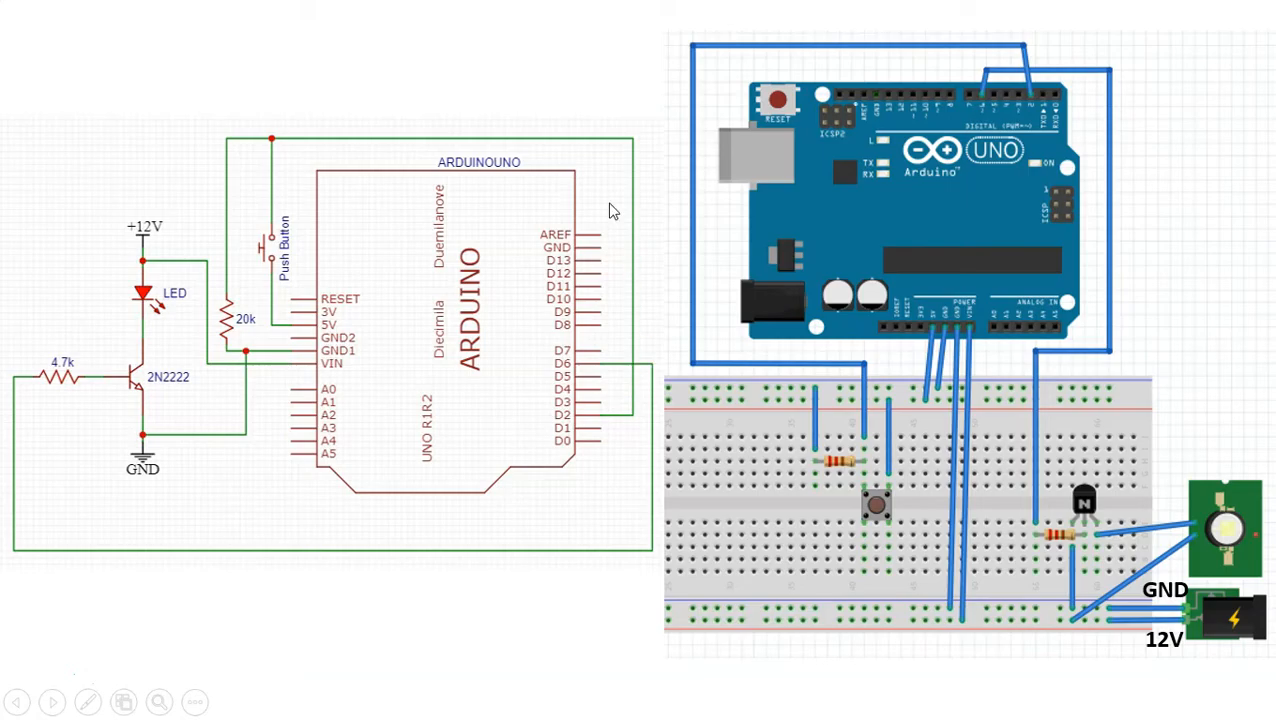
mouse_move(280, 217)
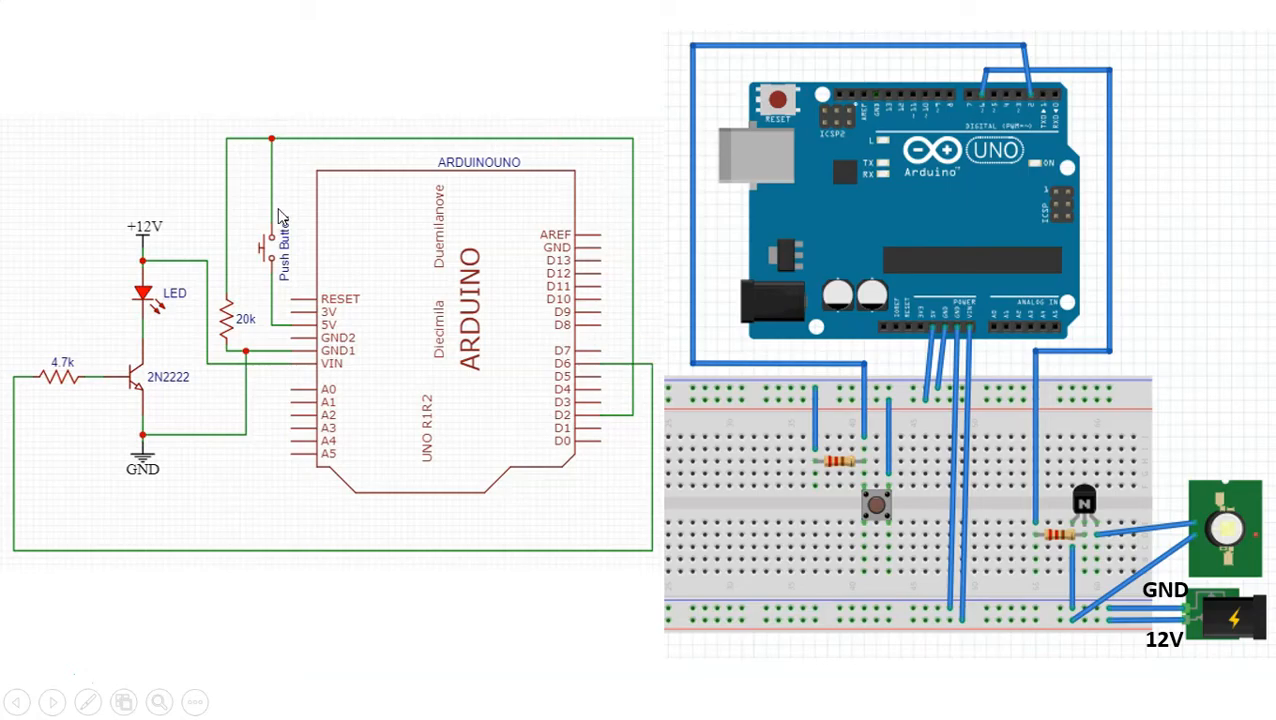
mouse_move(333, 335)
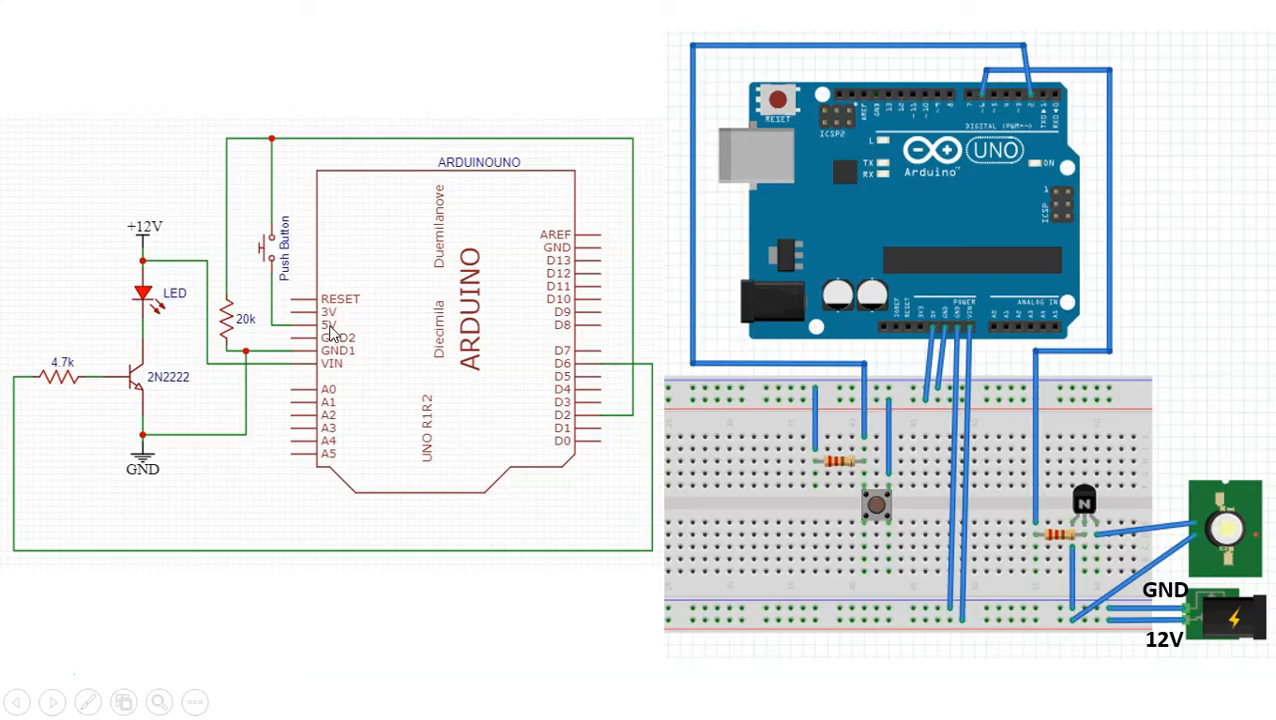
mouse_move(575, 425)
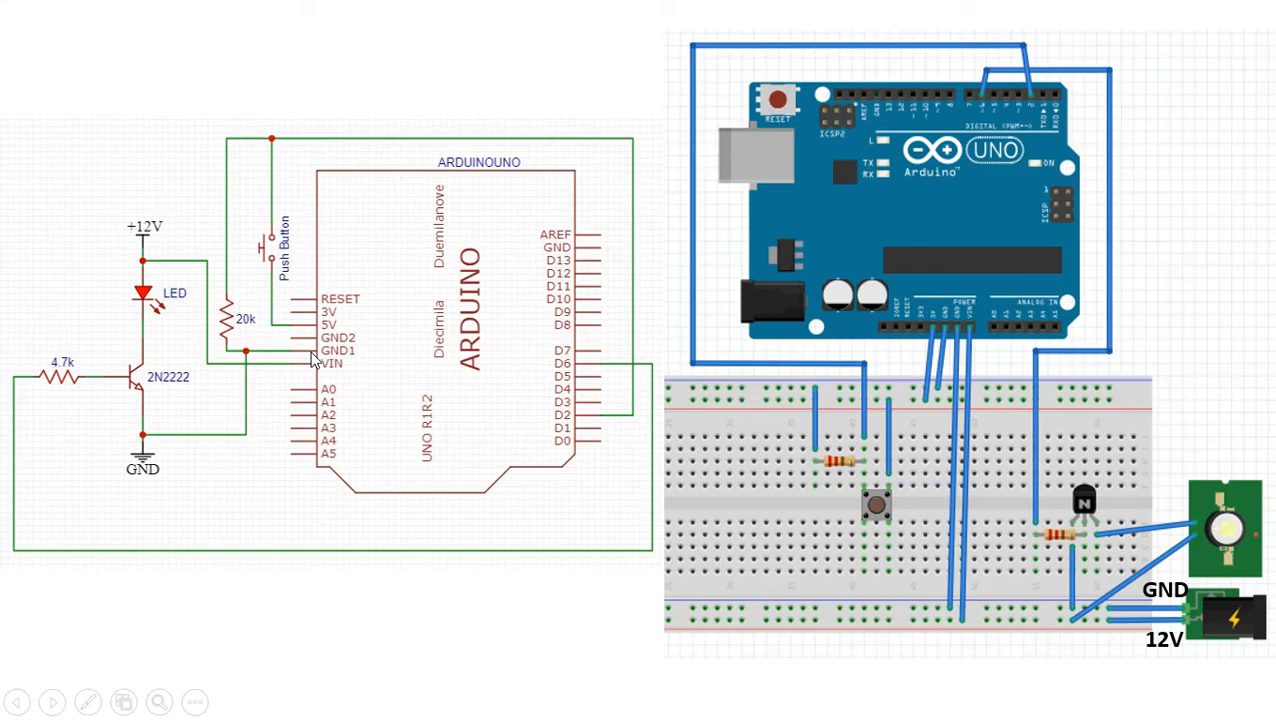
mouse_move(240, 333)
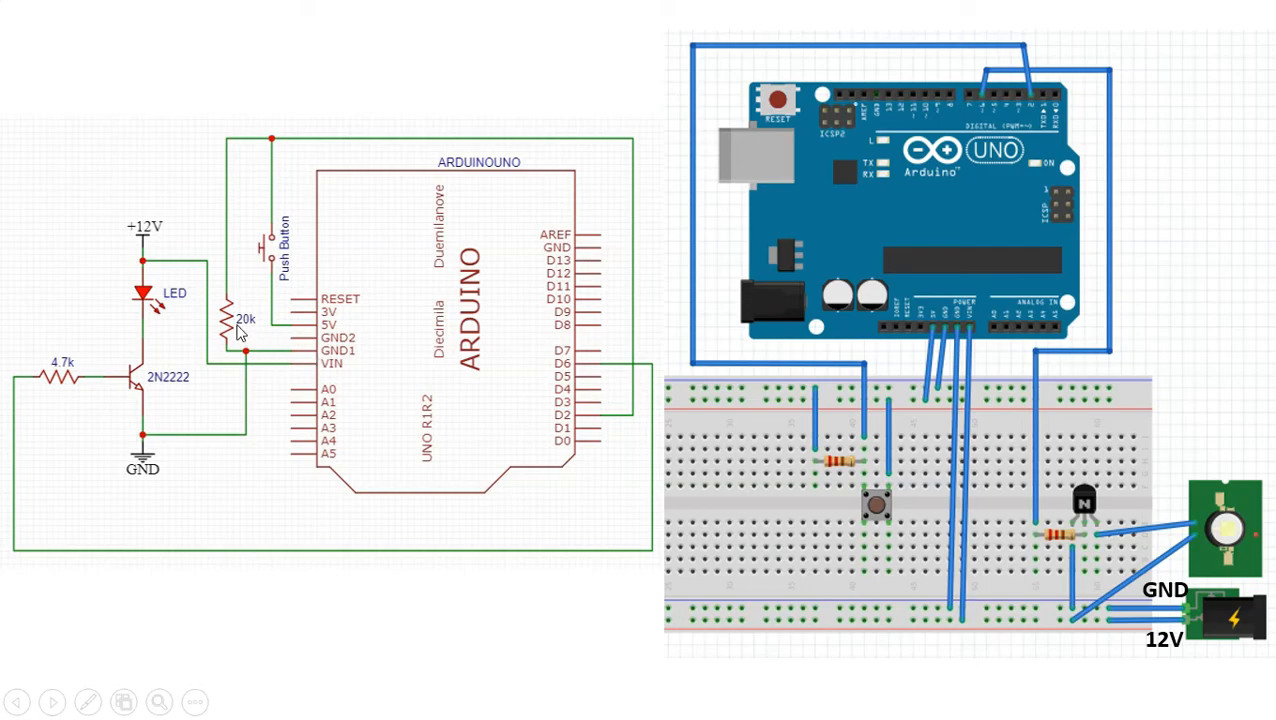
mouse_move(265, 168)
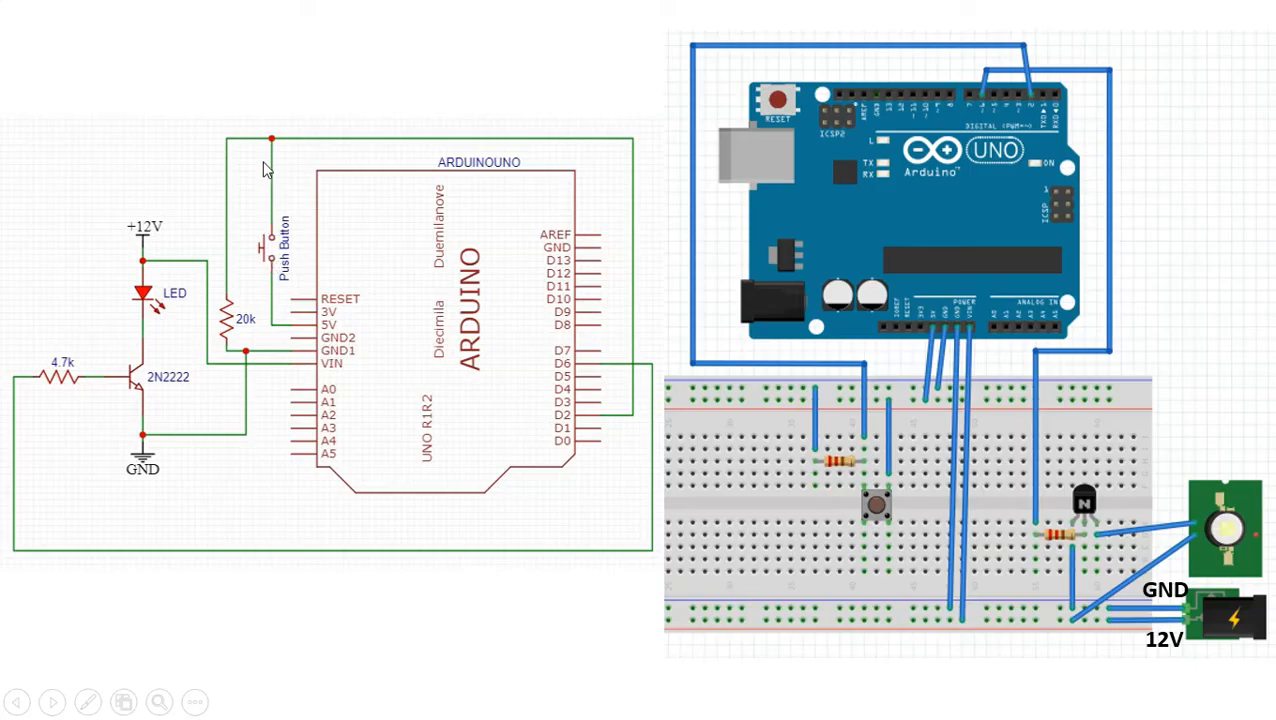
mouse_move(338, 252)
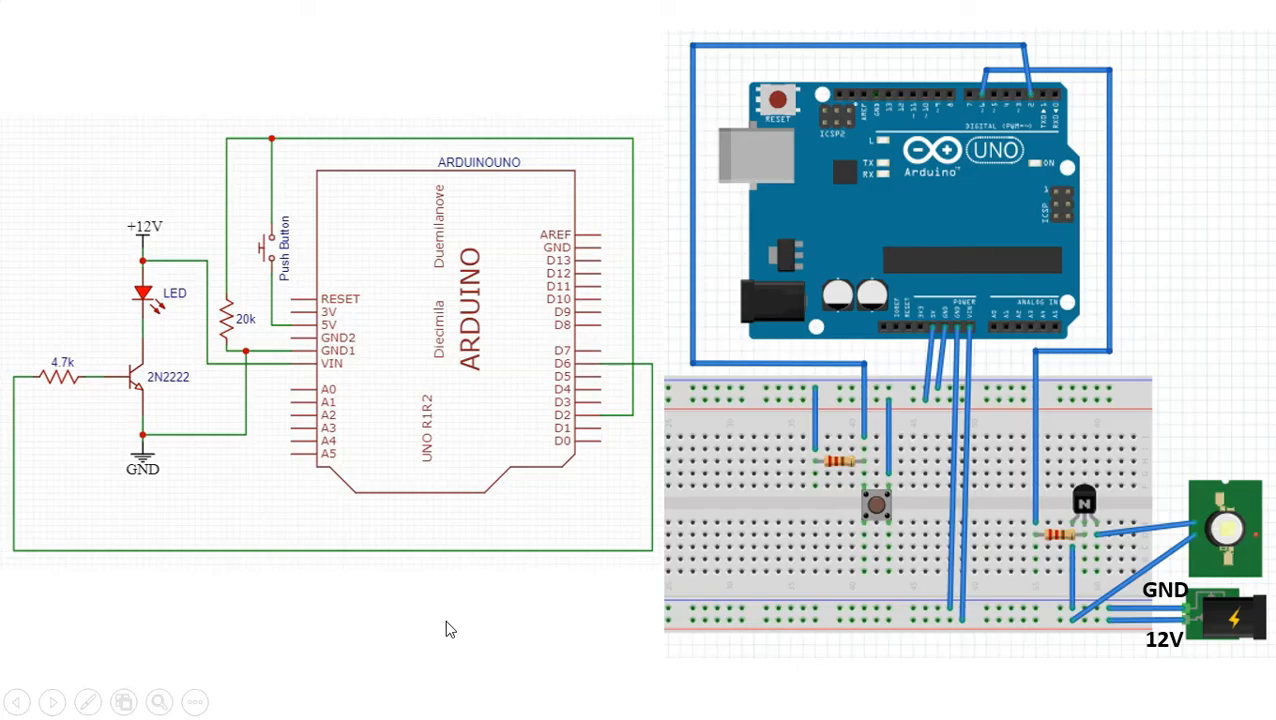
mouse_move(1098, 548)
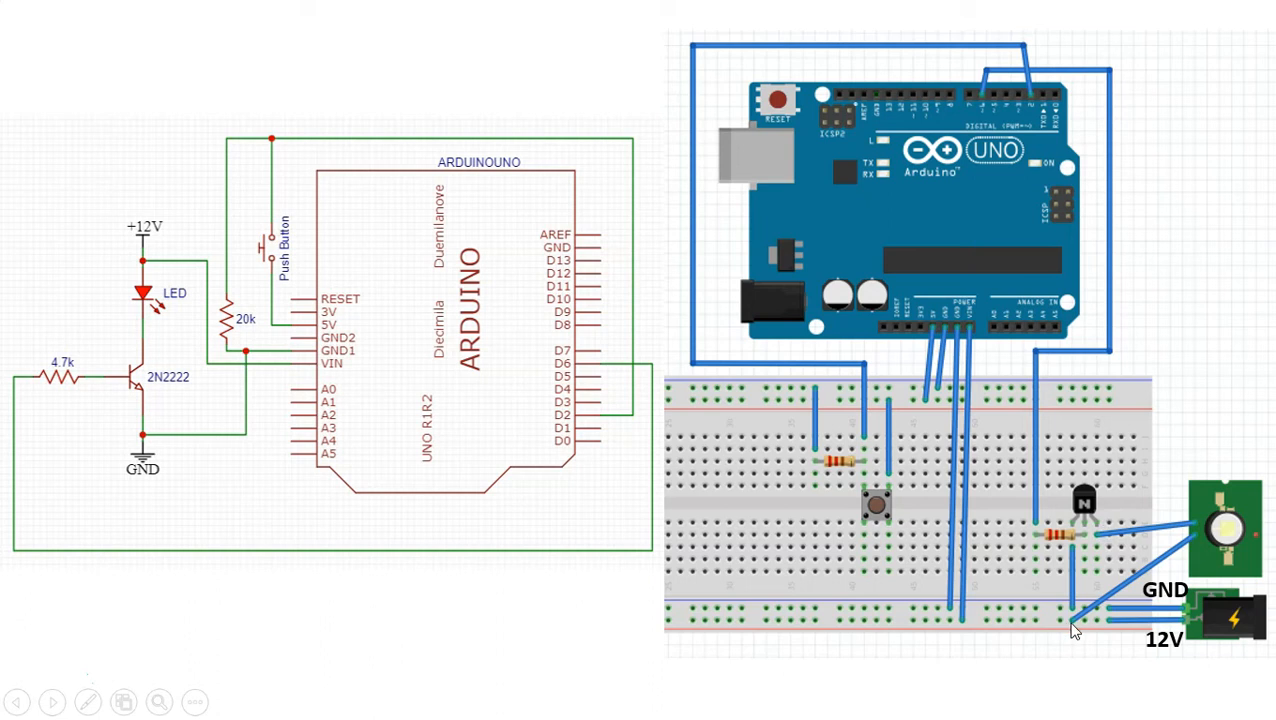
mouse_move(985, 105)
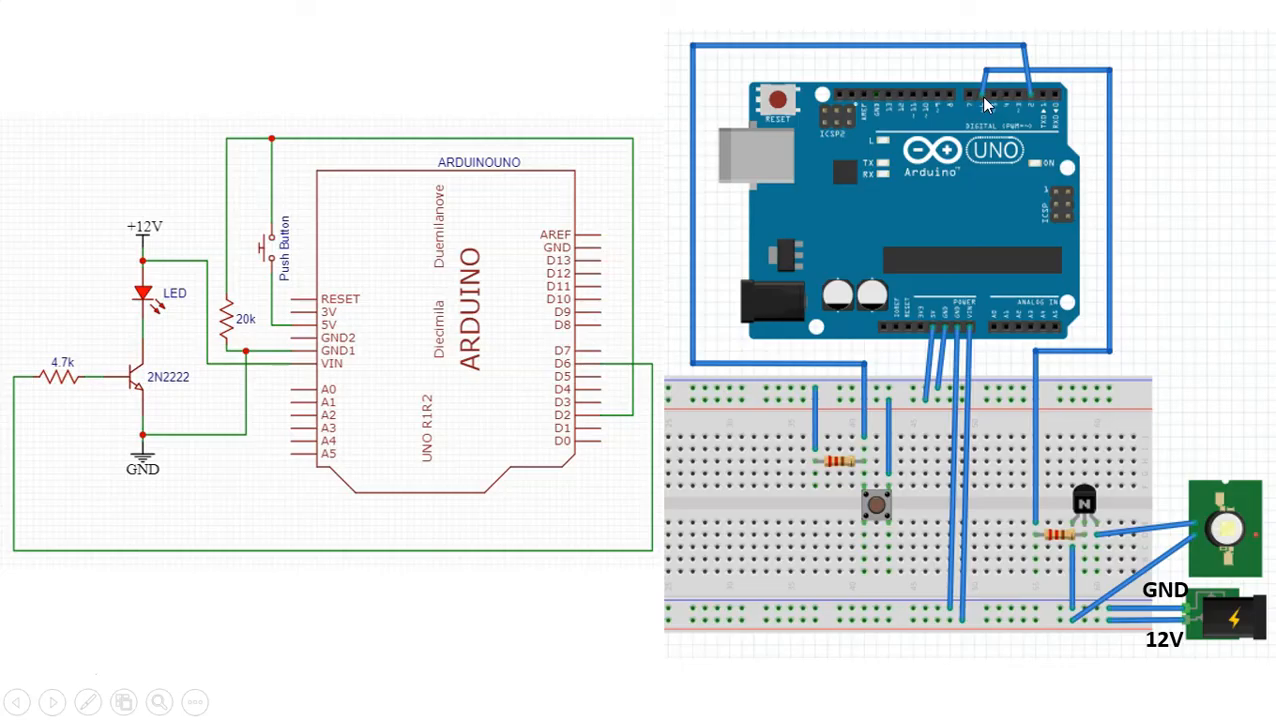
mouse_move(1037, 105)
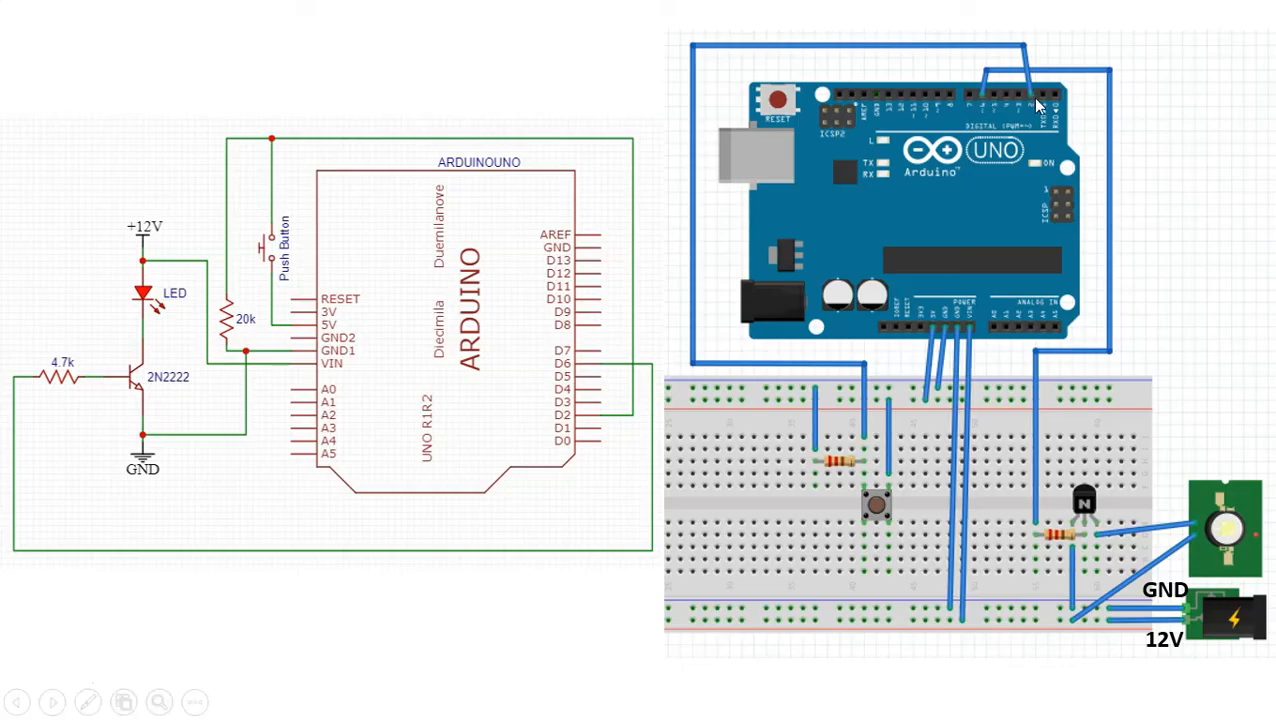
mouse_move(675, 85)
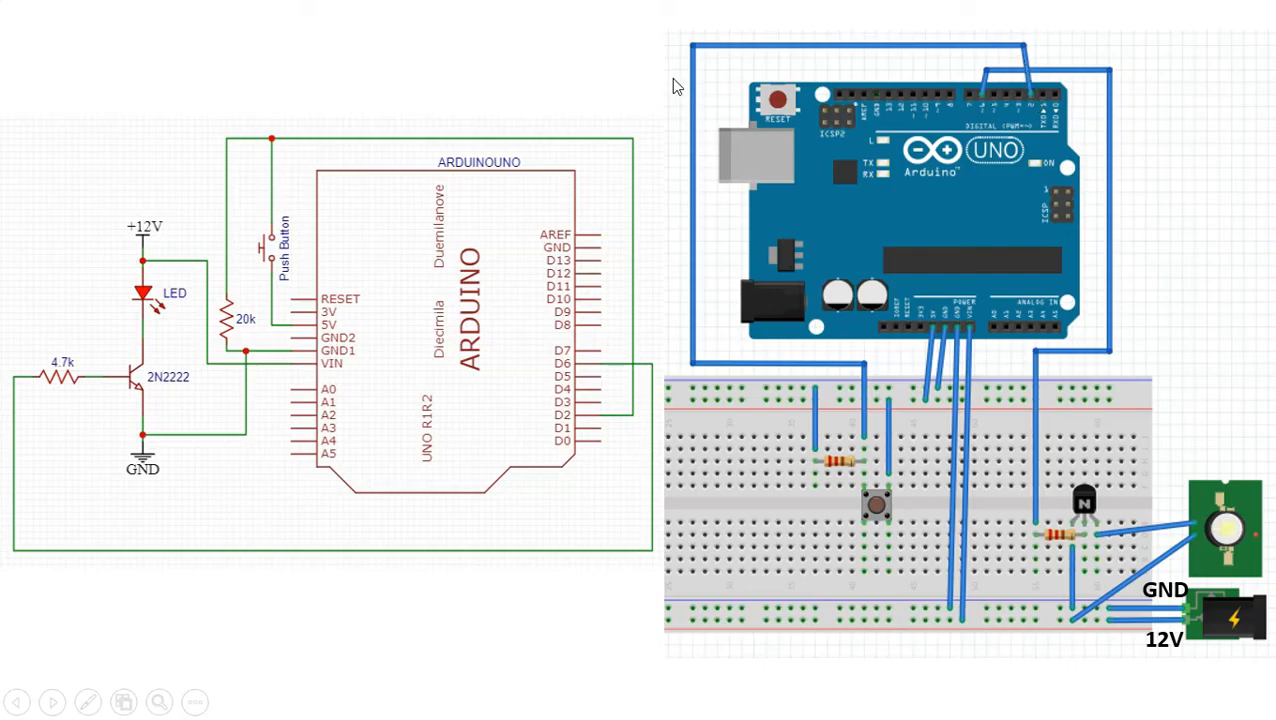
mouse_move(893, 409)
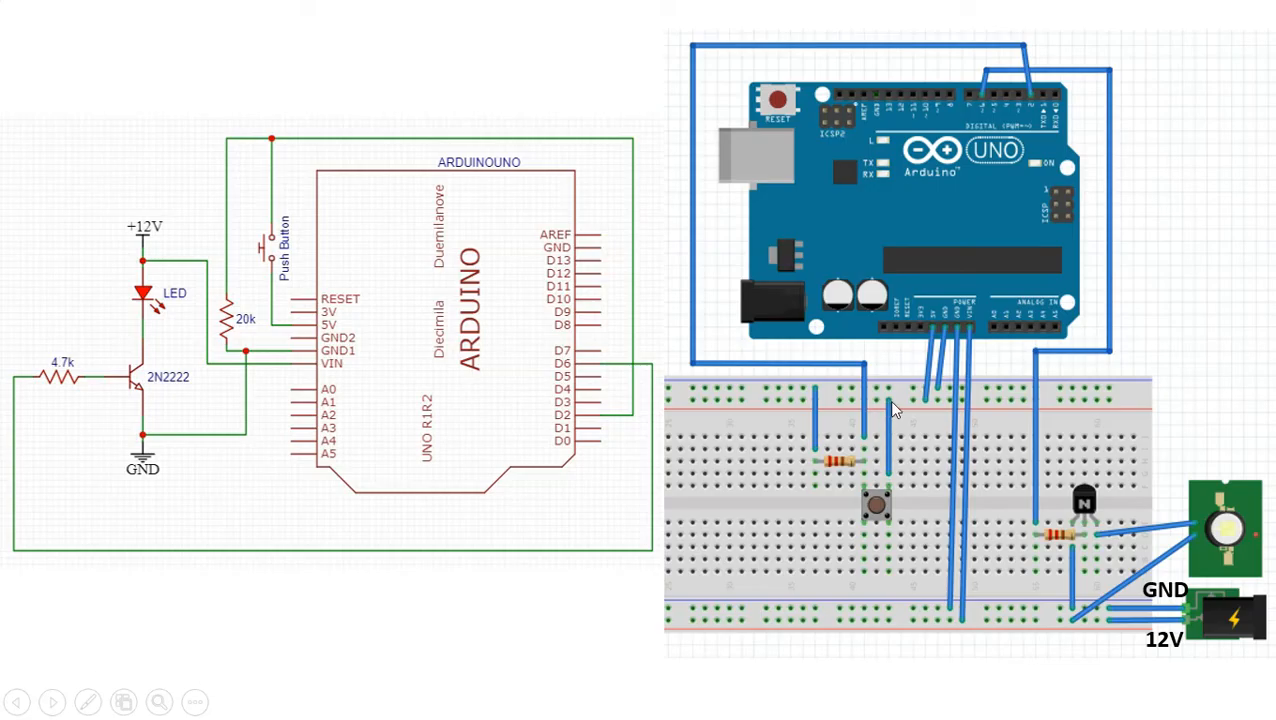
mouse_move(915, 458)
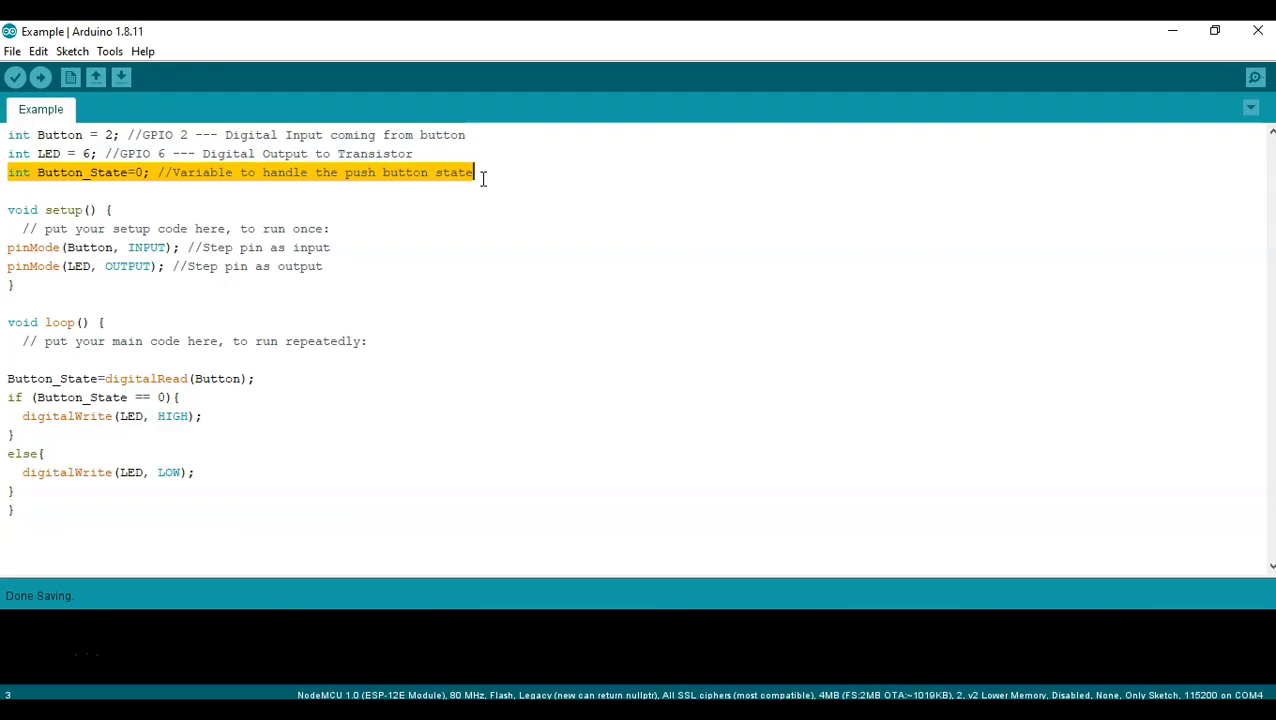
mouse_move(472, 289)
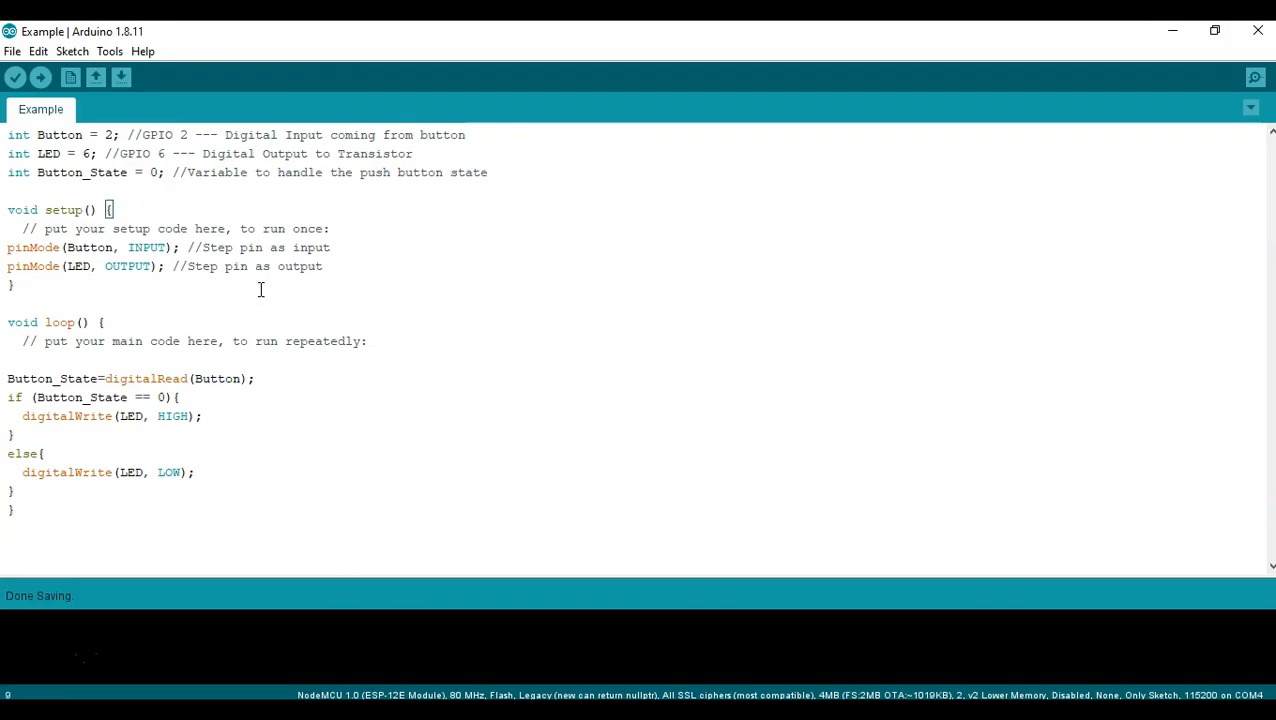
Select the Button_State declaration on line 3 of the sketch for editing
double_click(80, 397)
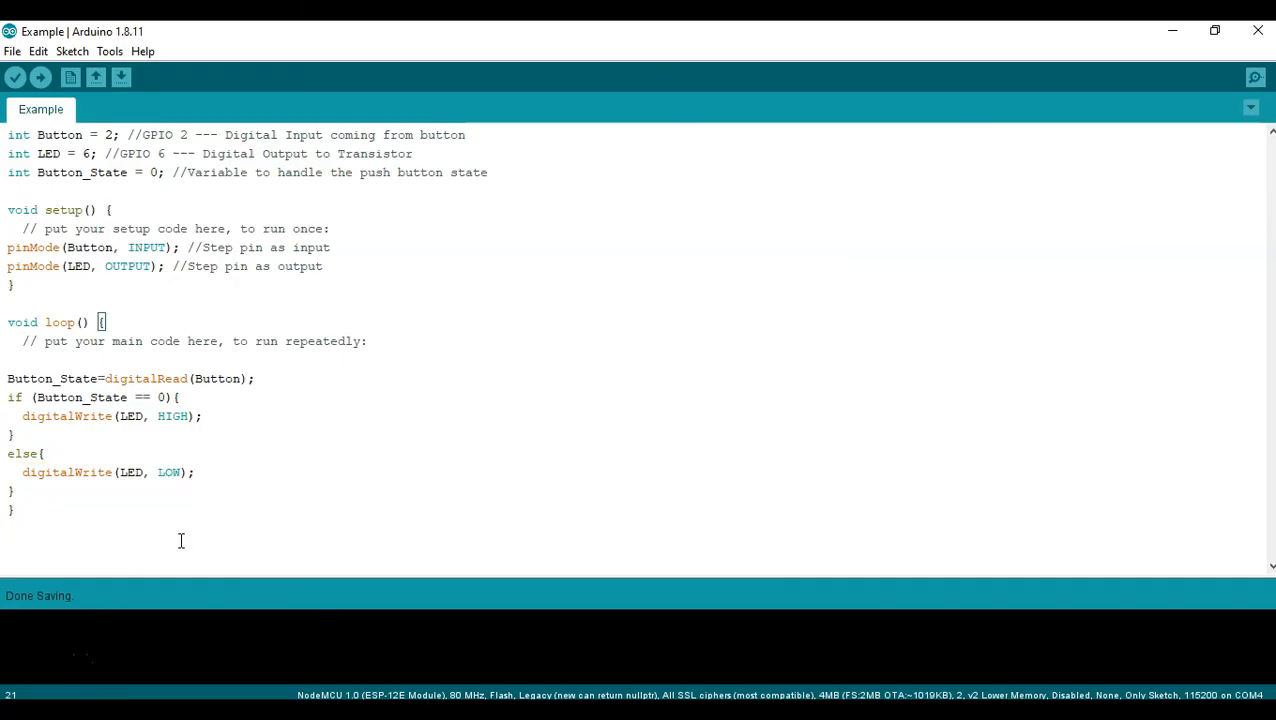
mouse_move(182, 533)
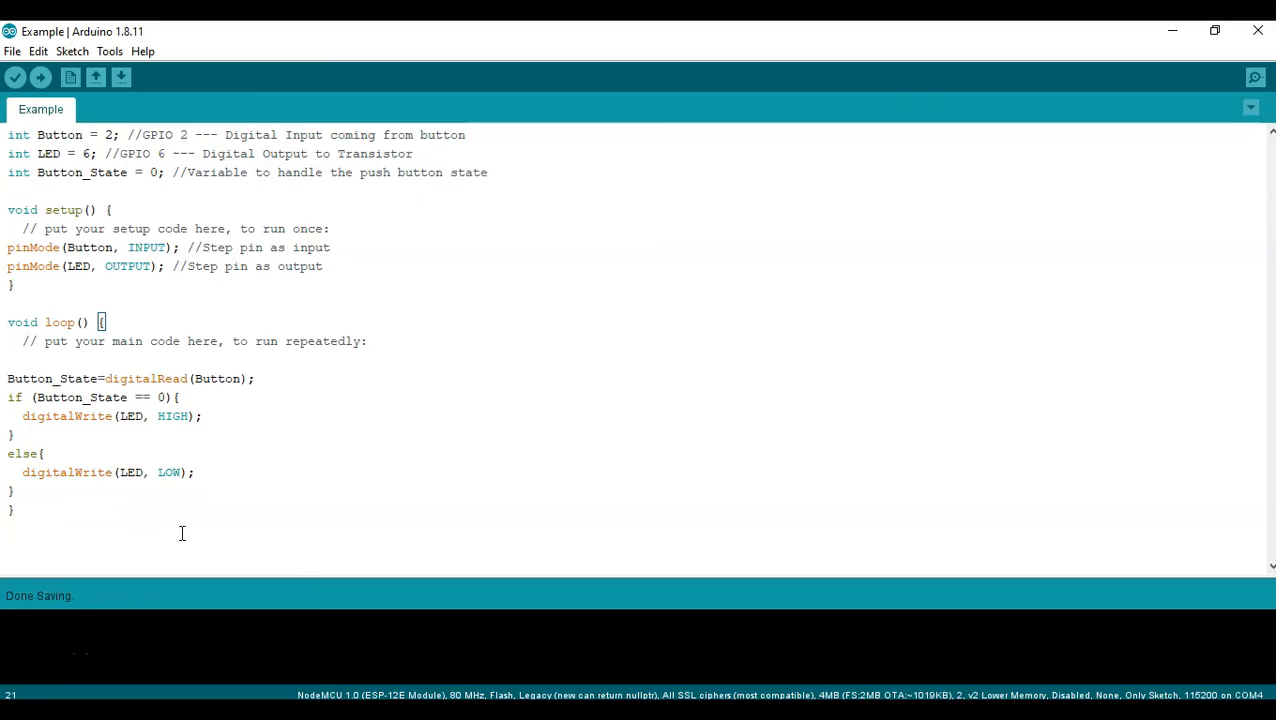